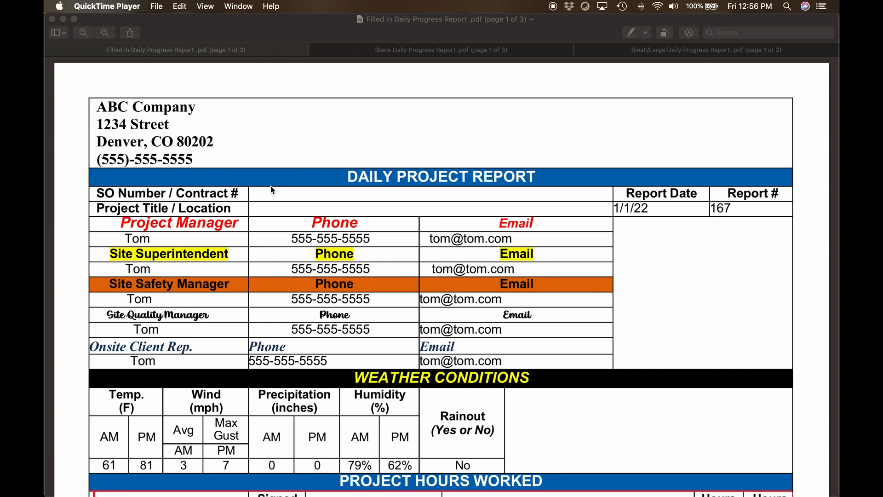
Step: Scroll down through the blank daily progress report to review its sections
{"action": "scroll", "scroll_direction": "down", "scroll_amount": 3}
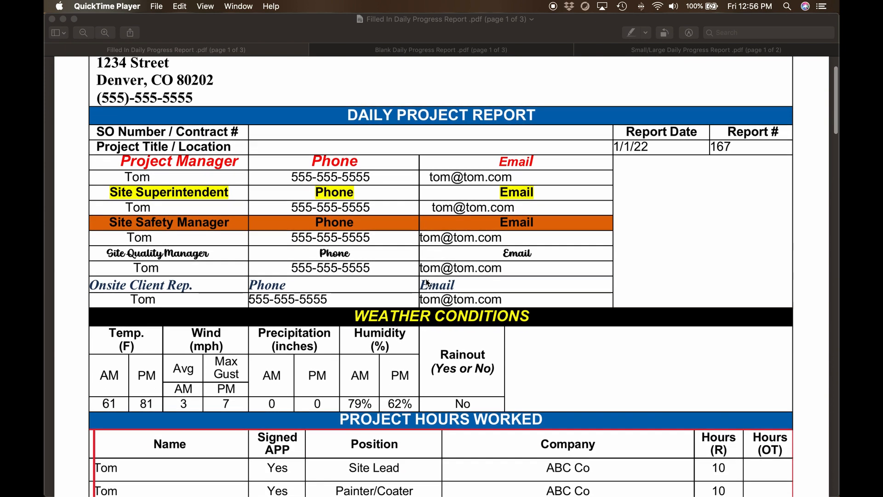
{"action": "scroll", "scroll_direction": "down", "scroll_amount": 3}
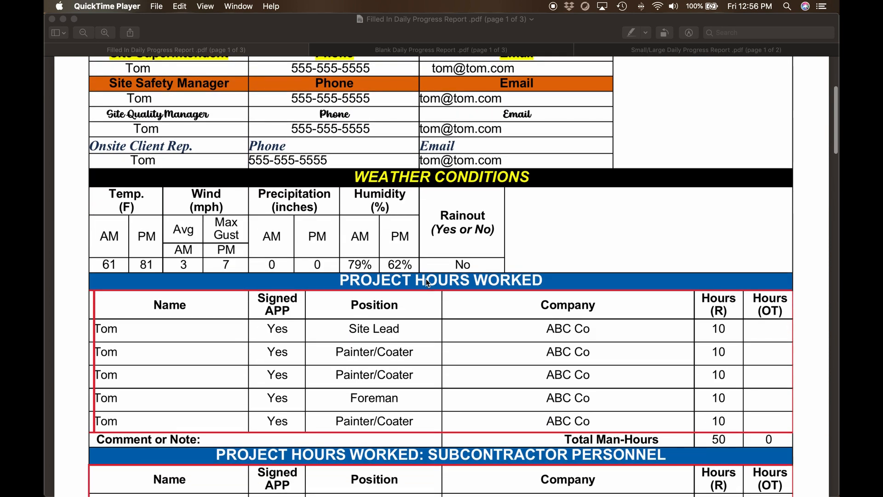
{"action": "scroll", "scroll_direction": "down", "scroll_amount": 3}
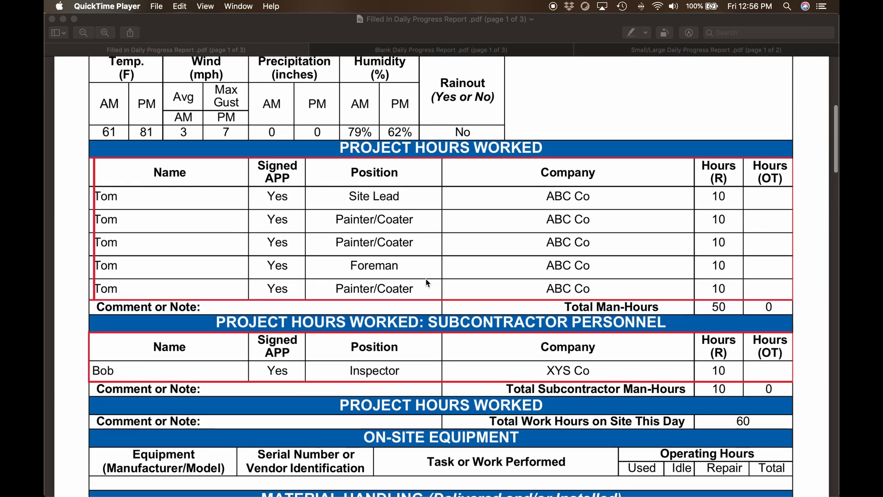
{"action": "scroll", "scroll_direction": "down", "scroll_amount": 3}
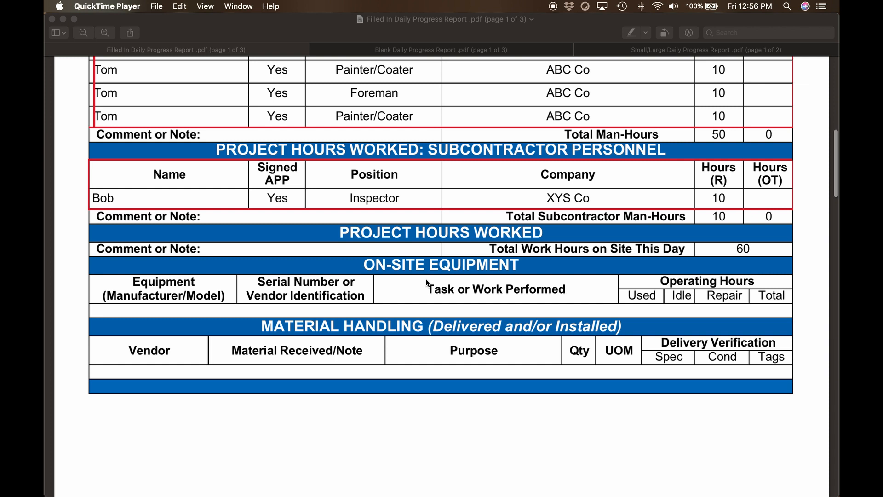
{"action": "scroll", "scroll_direction": "down", "scroll_amount": 3}
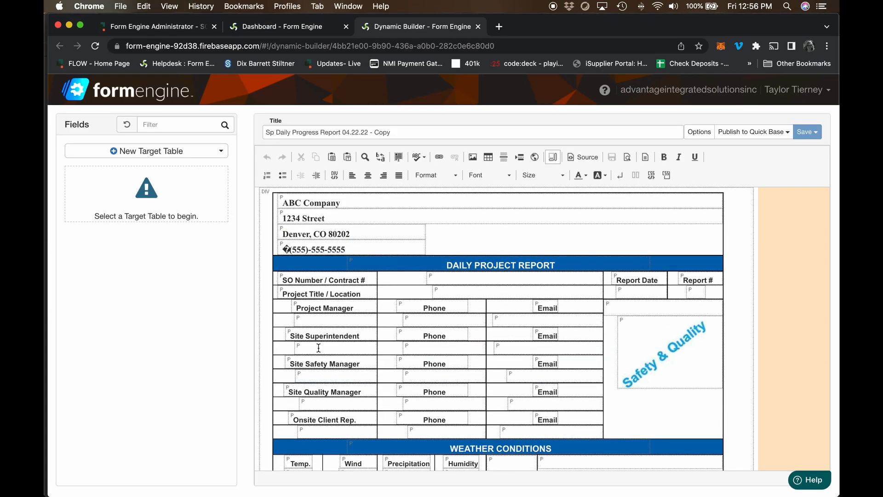
{"action": "mouse_move", "coordinate": [319, 348]}
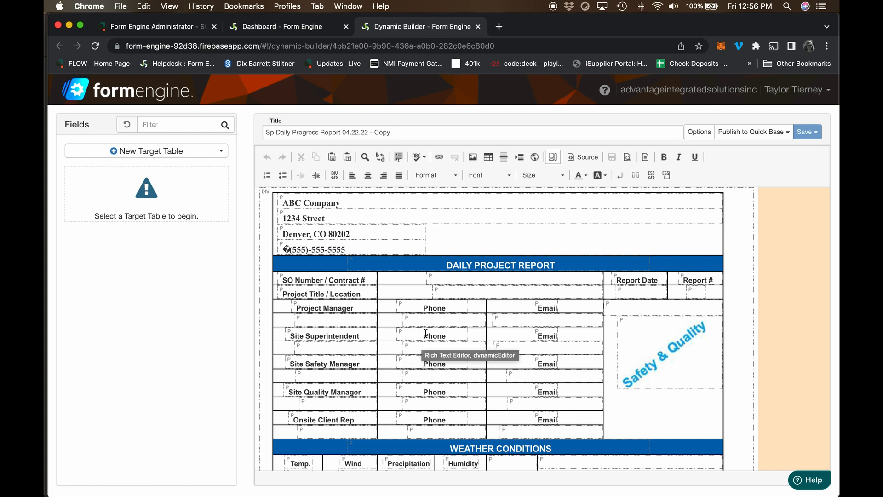
{"action": "scroll", "scroll_direction": "down", "scroll_amount": 3}
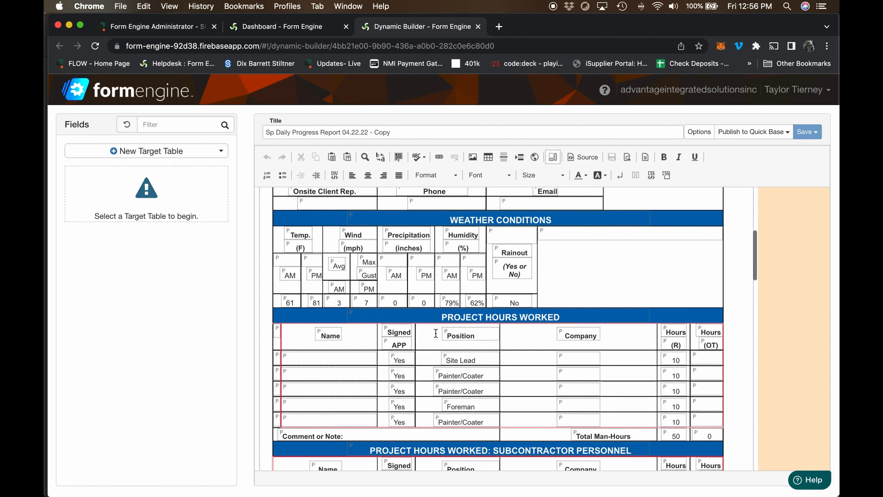
{"action": "scroll", "scroll_direction": "down", "scroll_amount": 3}
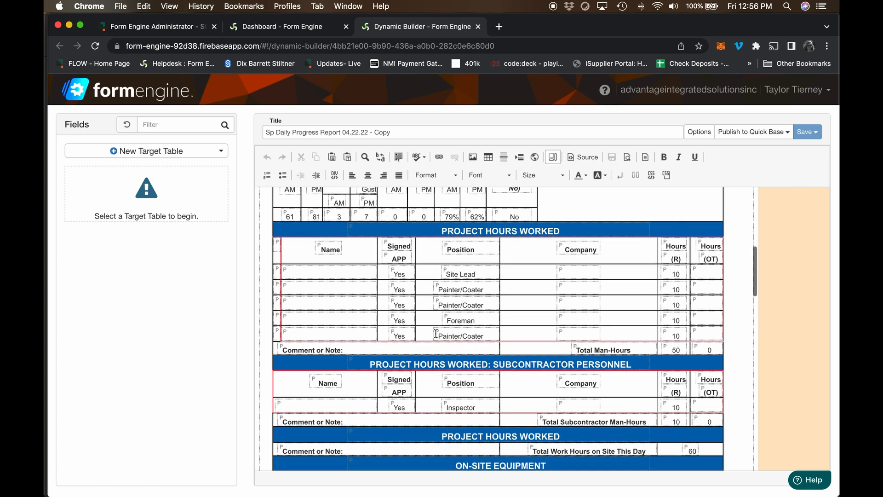
{"action": "scroll", "scroll_direction": "down", "scroll_amount": 3}
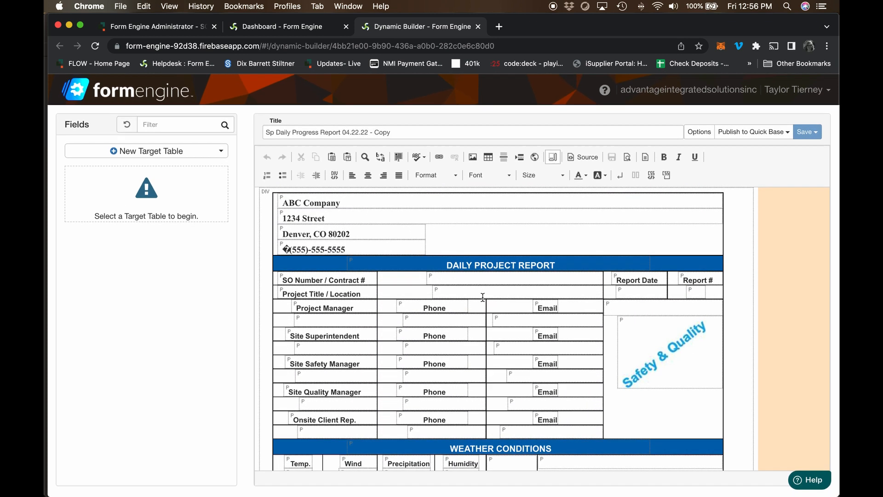
{"action": "mouse_move", "coordinate": [481, 367]}
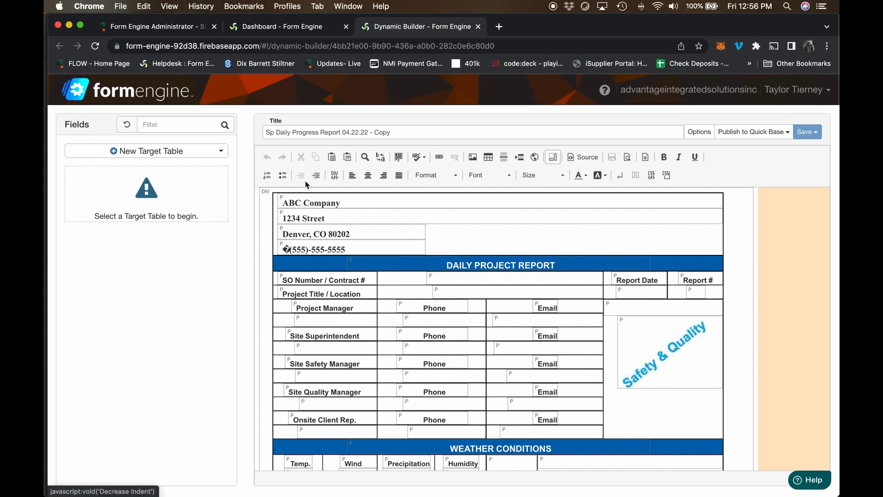
{"action": "mouse_move", "coordinate": [384, 175]}
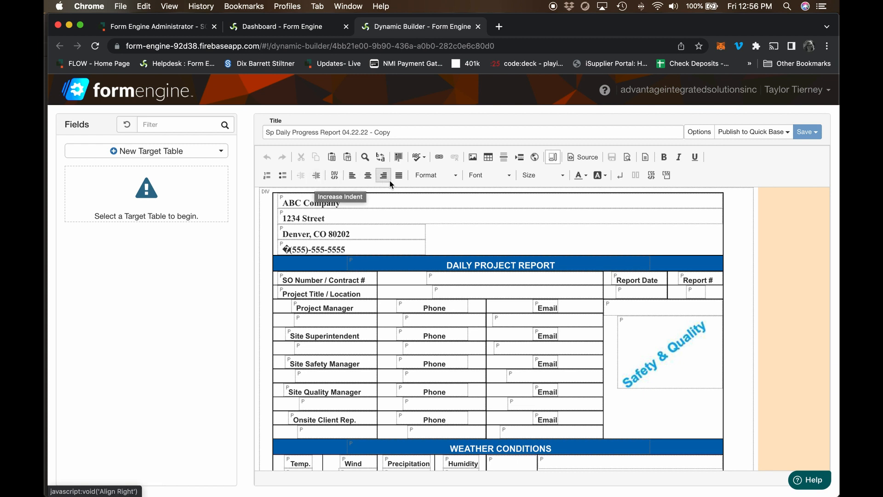
{"action": "mouse_move", "coordinate": [476, 187]}
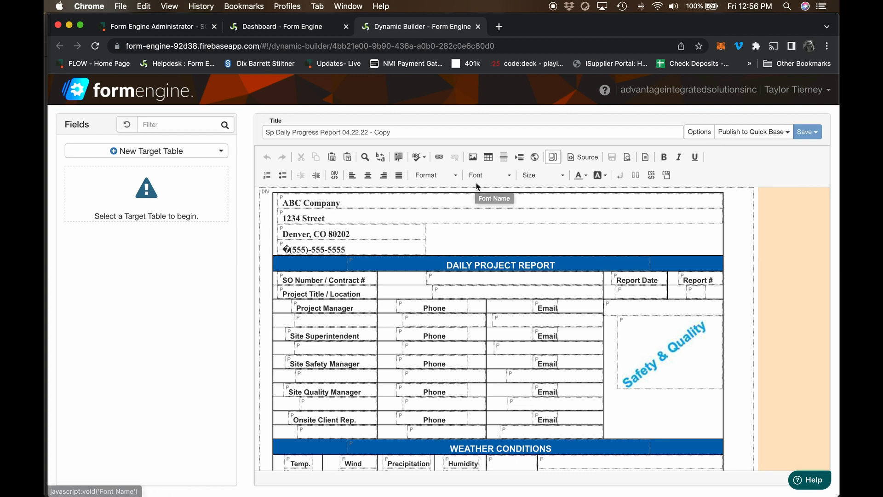
{"action": "mouse_move", "coordinate": [475, 175]}
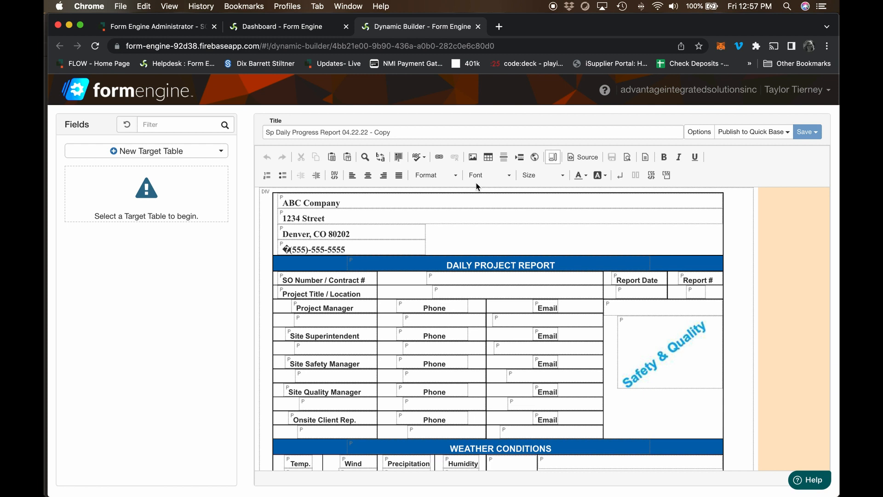
{"action": "mouse_move", "coordinate": [584, 156]}
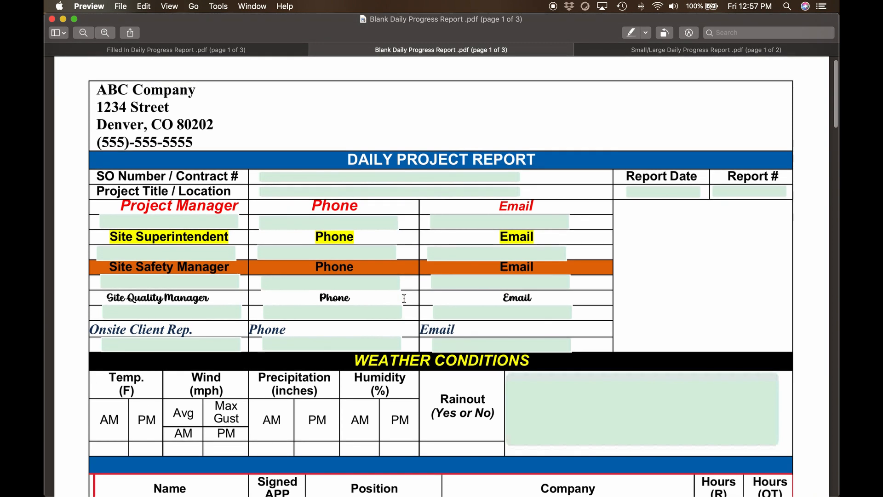
{"action": "scroll", "scroll_direction": "down", "scroll_amount": 3}
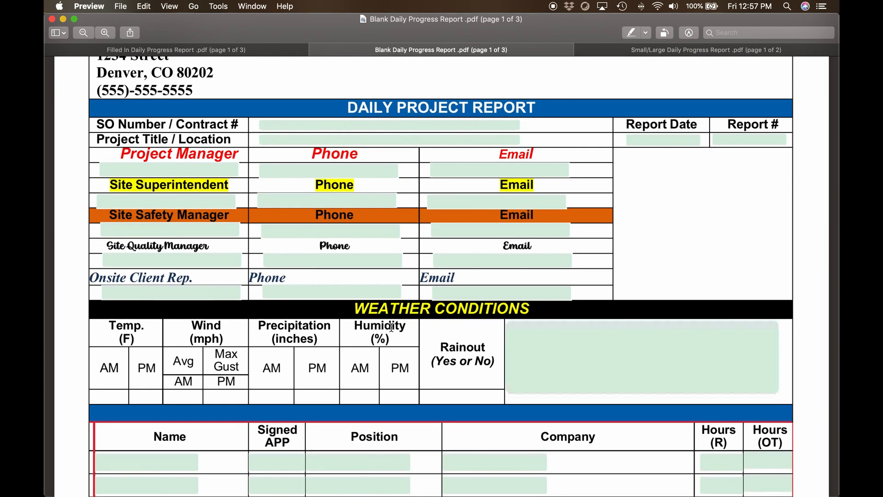
{"action": "scroll", "scroll_direction": "down", "scroll_amount": 3}
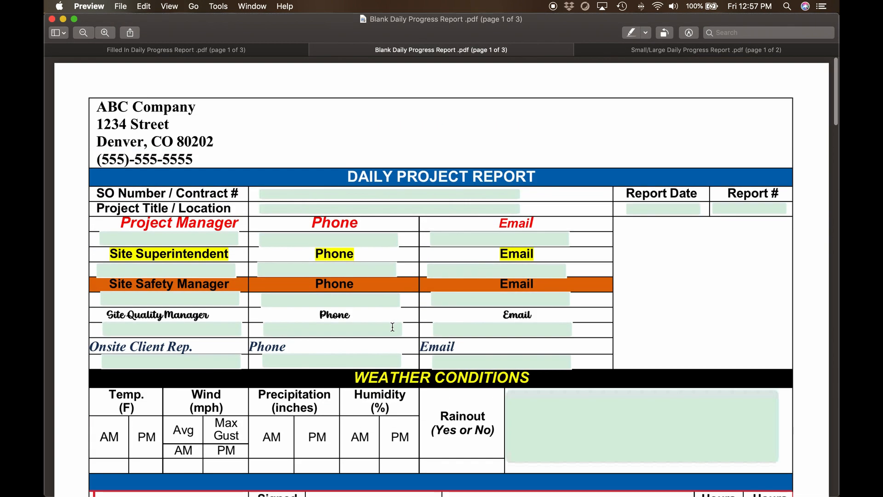
Step: Switch to the Filled In Daily Progress Report and scroll through its first page
{"action": "left_click", "coordinate": [175, 50]}
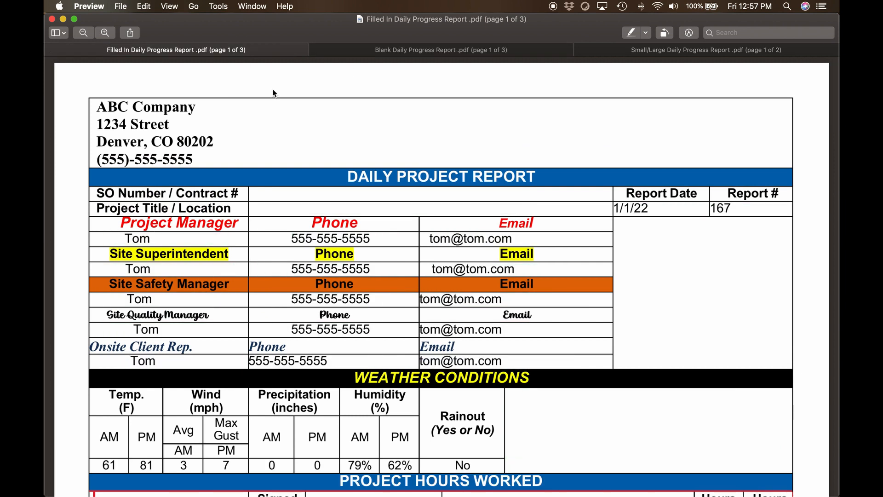
{"action": "scroll", "scroll_direction": "down", "scroll_amount": 3}
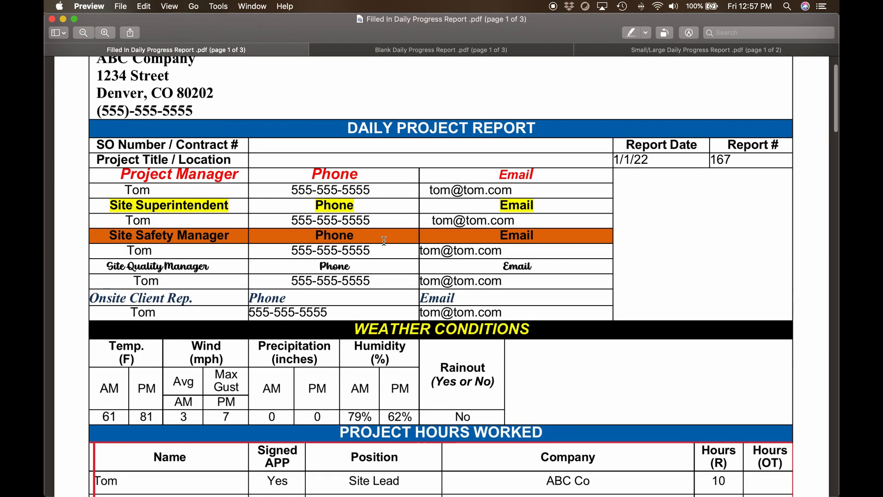
{"action": "scroll", "scroll_direction": "down", "scroll_amount": 3}
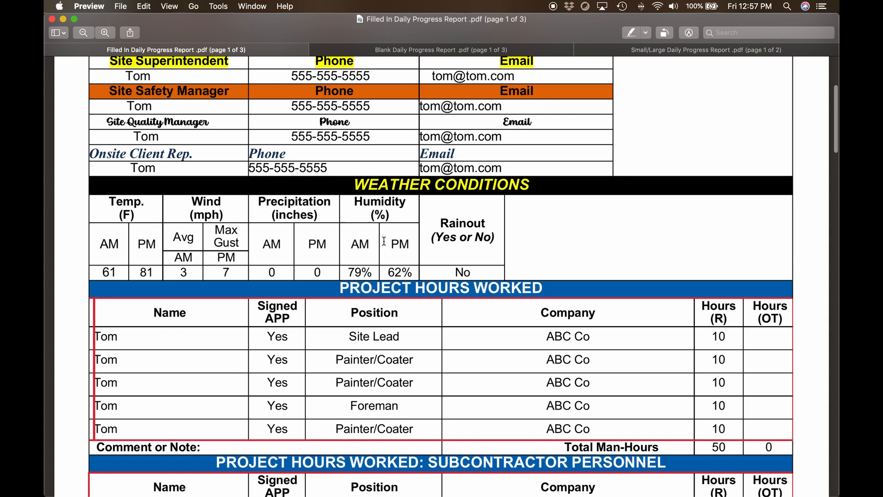
{"action": "scroll", "scroll_direction": "down", "scroll_amount": 3}
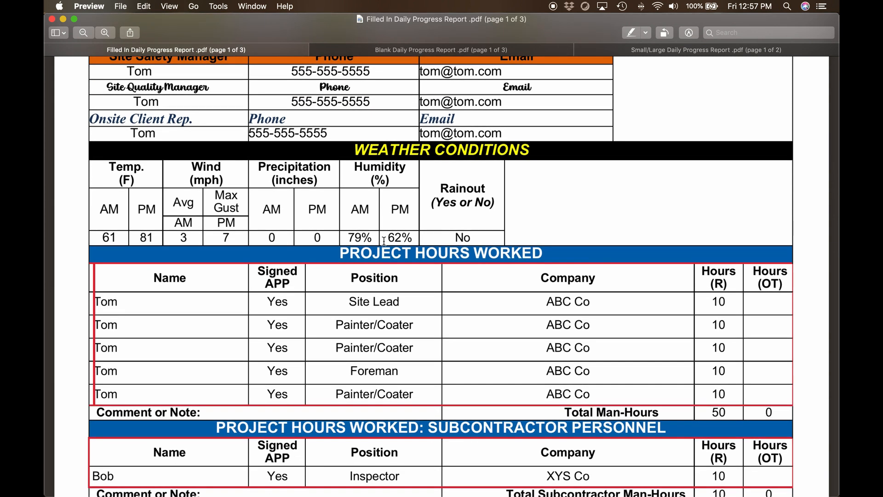
{"action": "mouse_move", "coordinate": [398, 236]}
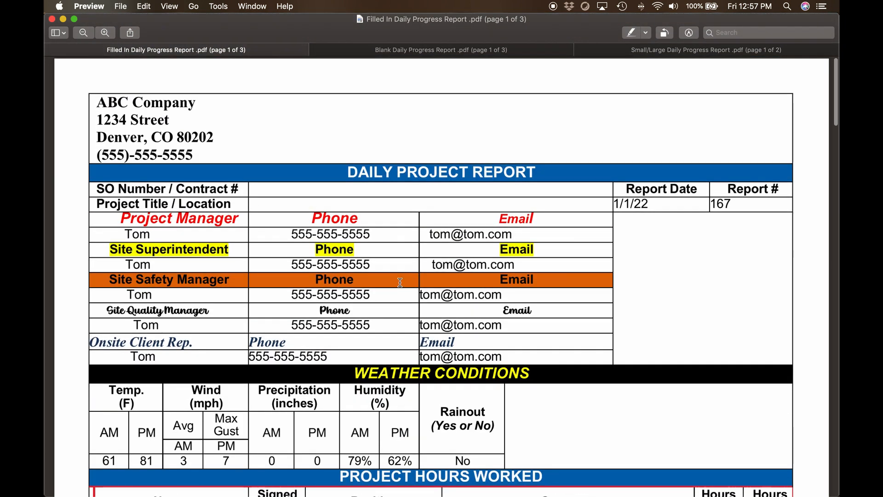
{"action": "left_click", "coordinate": [706, 50]}
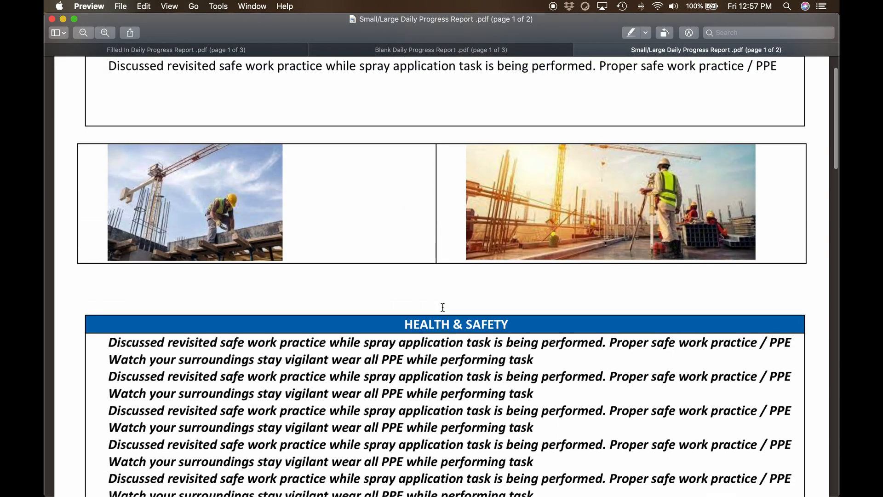
{"action": "mouse_move", "coordinate": [459, 311]}
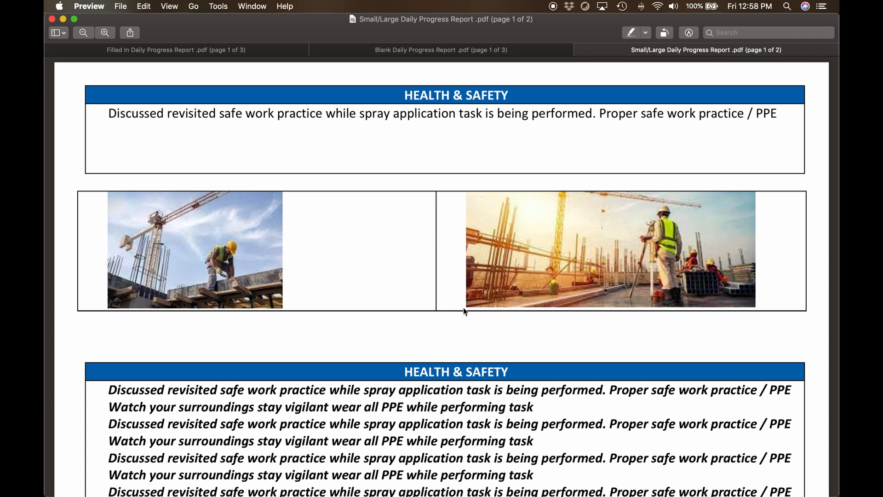
{"action": "mouse_move", "coordinate": [472, 318]}
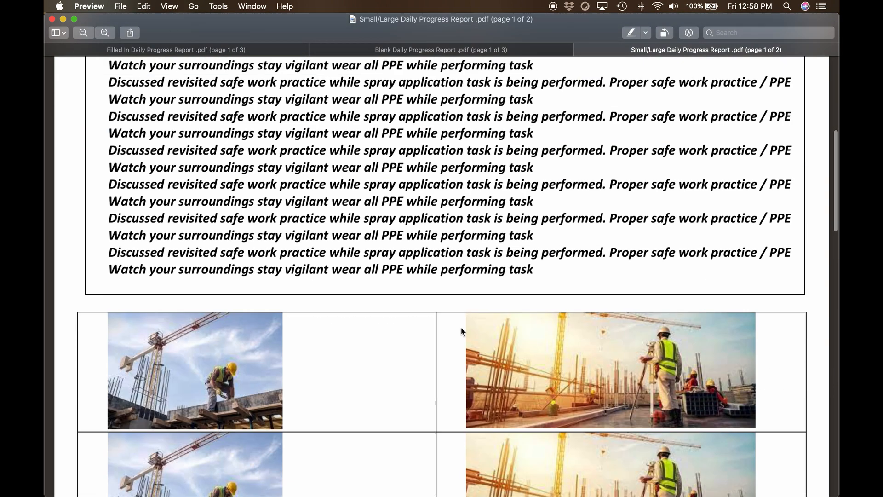
{"action": "scroll", "scroll_direction": "down", "scroll_amount": 3}
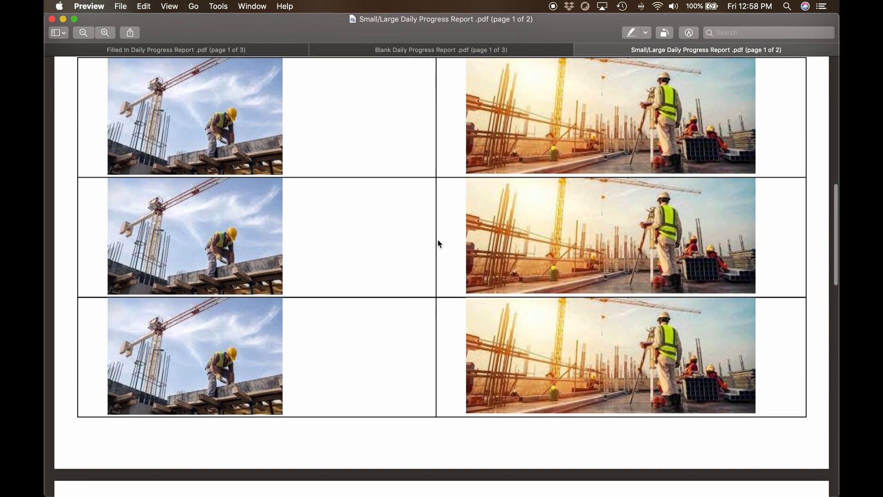
{"action": "mouse_move", "coordinate": [466, 277]}
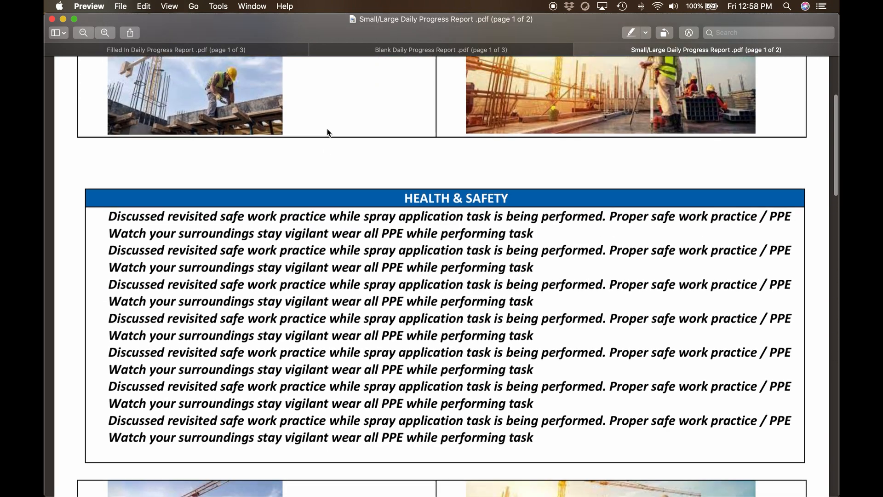
{"action": "scroll", "scroll_direction": "down", "scroll_amount": 3}
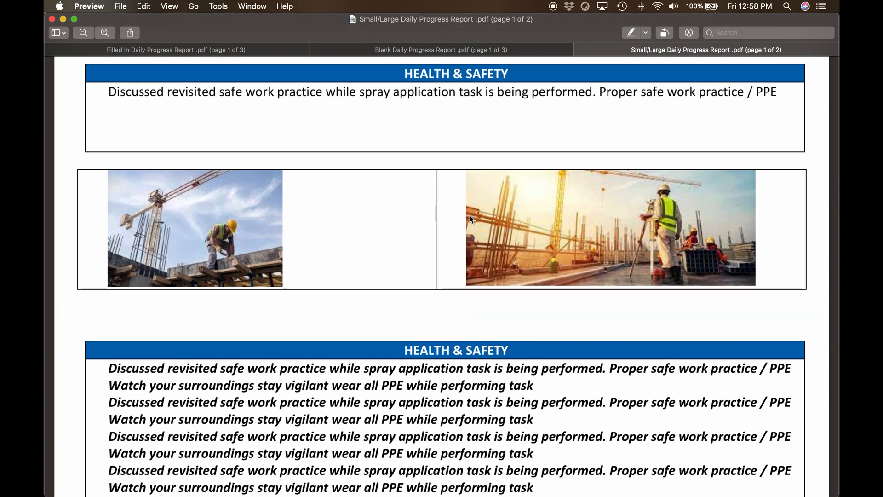
{"action": "scroll", "scroll_direction": "down", "scroll_amount": 3}
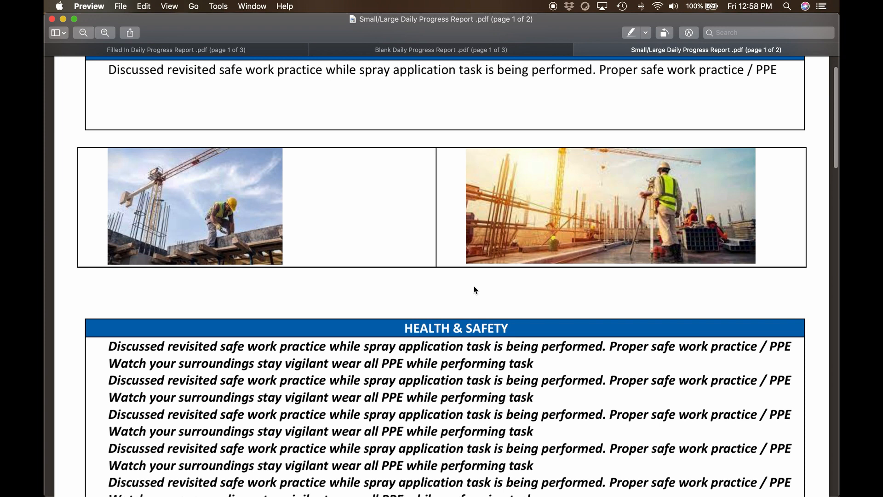
{"action": "scroll", "scroll_direction": "down", "scroll_amount": 3}
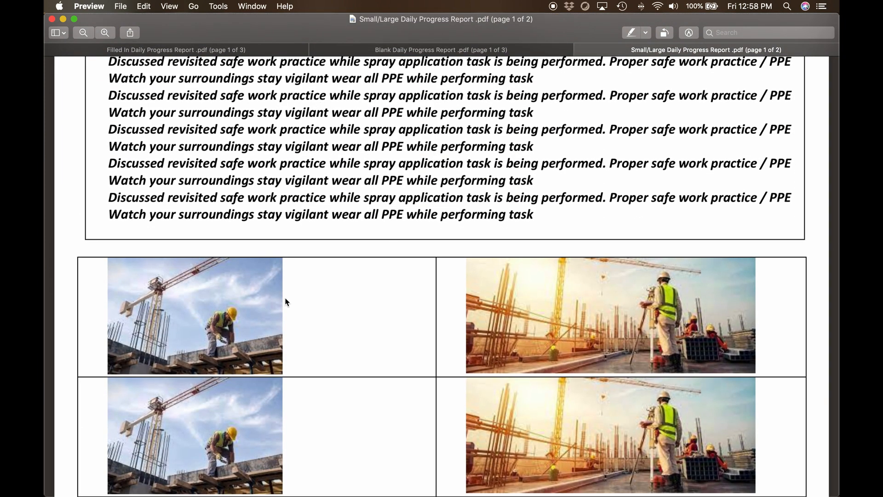
{"action": "scroll", "scroll_direction": "down", "scroll_amount": 3}
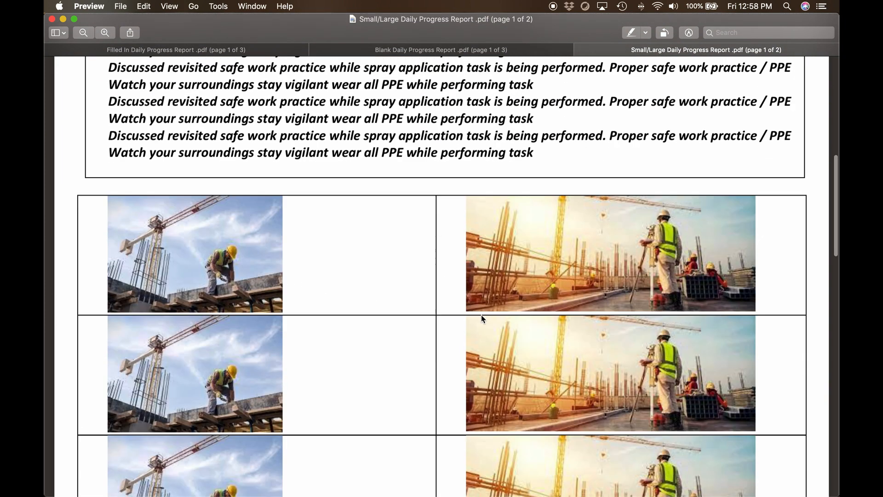
{"action": "scroll", "scroll_direction": "down", "scroll_amount": 3}
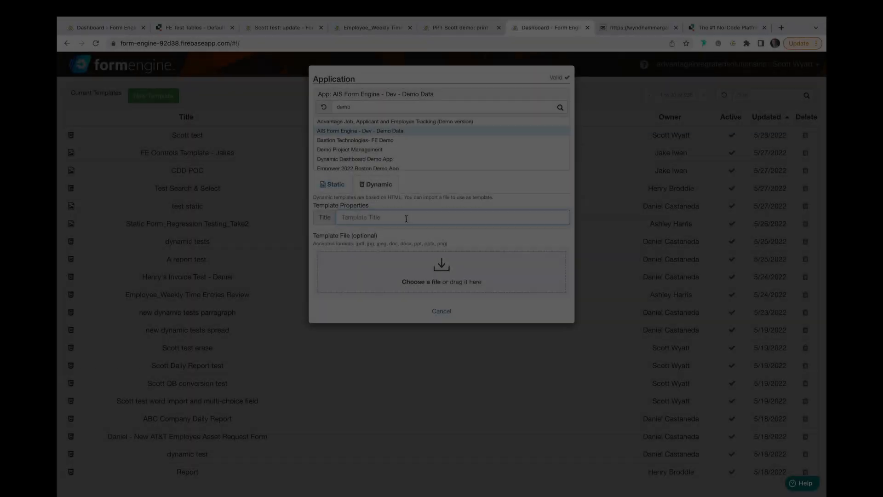
Step: Create the 'Scott demo' dynamic template targeting the Employees 1 table and begin editing its body
{"action": "type", "text": "Scott demo"}
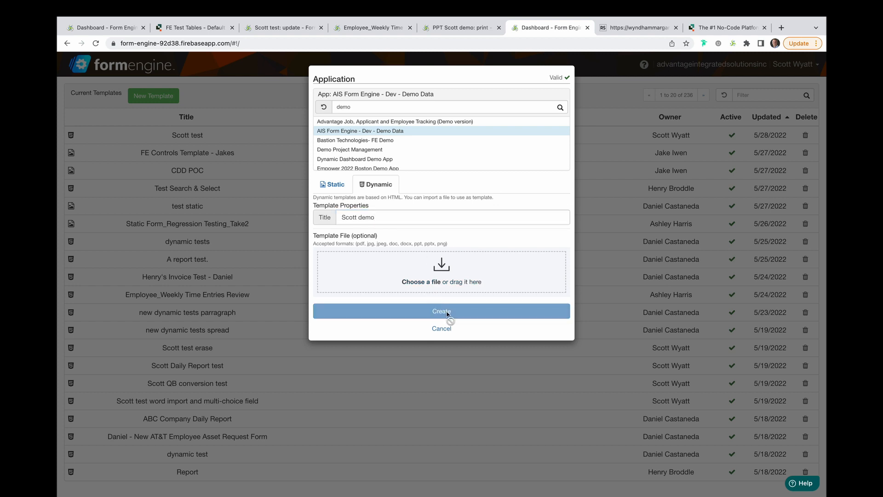
{"action": "left_click", "coordinate": [441, 311]}
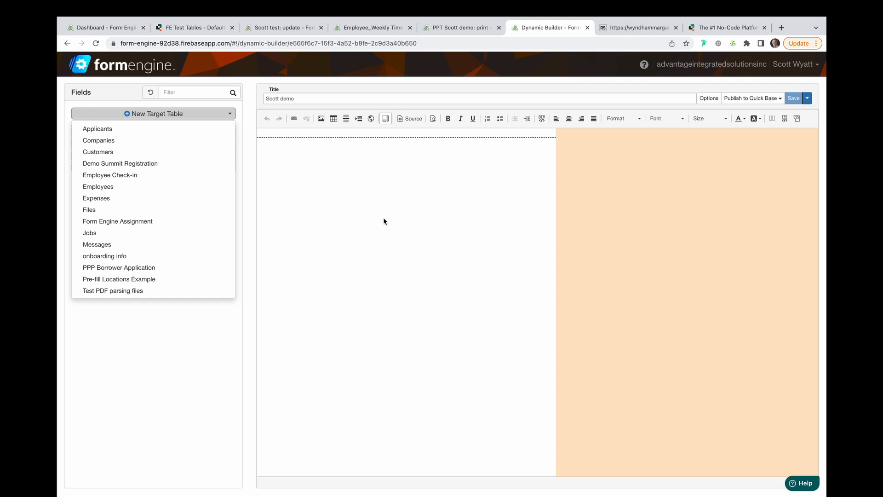
{"action": "left_click", "coordinate": [98, 187]}
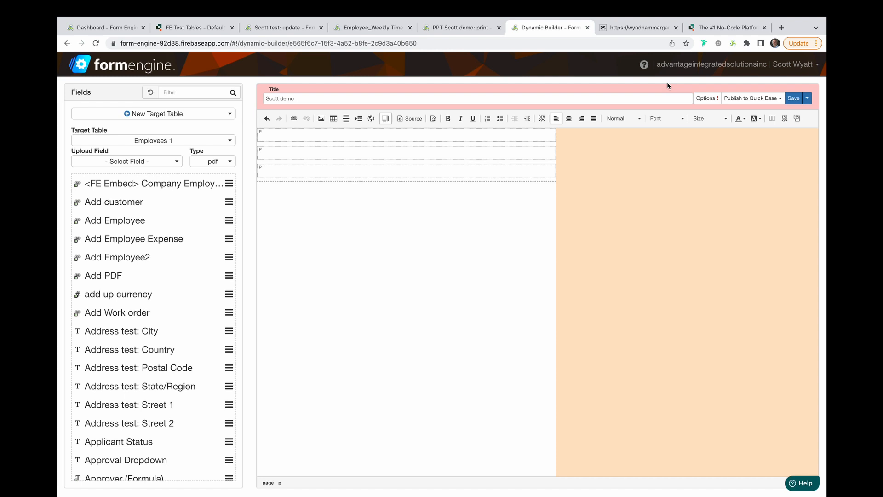
{"action": "left_click", "coordinate": [265, 171]}
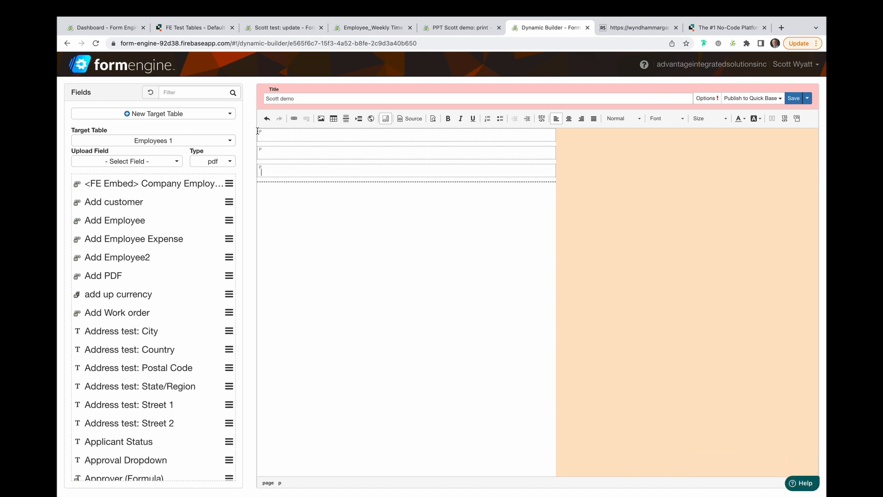
{"action": "mouse_move", "coordinate": [728, 27]}
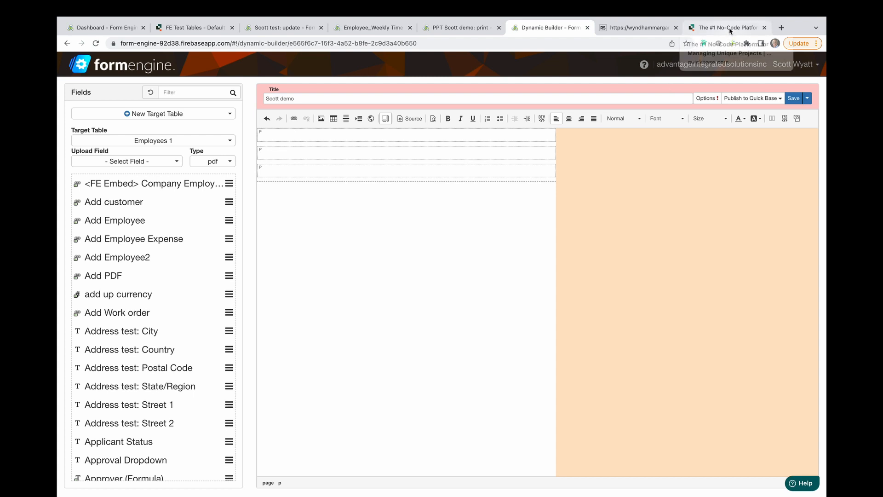
Step: Copy the Control Access & Permissions section from the Quickbase page and return to the builder
{"action": "left_click", "coordinate": [727, 27]}
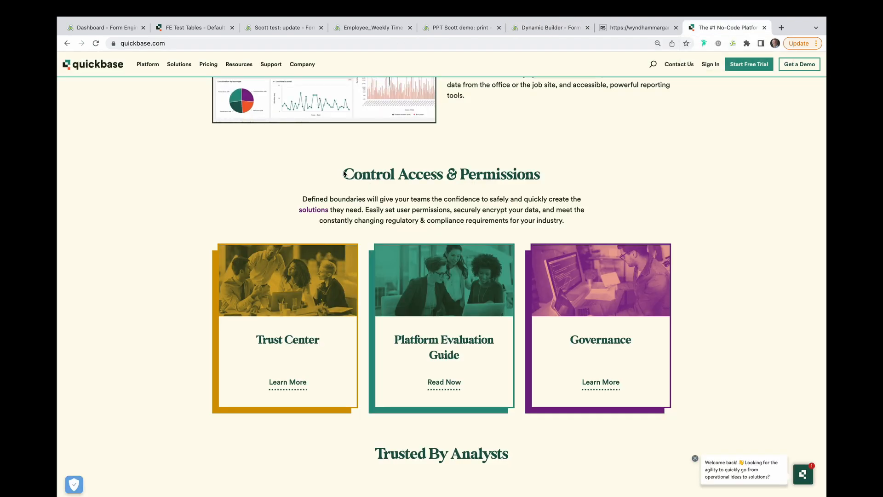
{"action": "left_click_drag", "start_coordinate": [344, 169], "coordinate": [693, 422]}
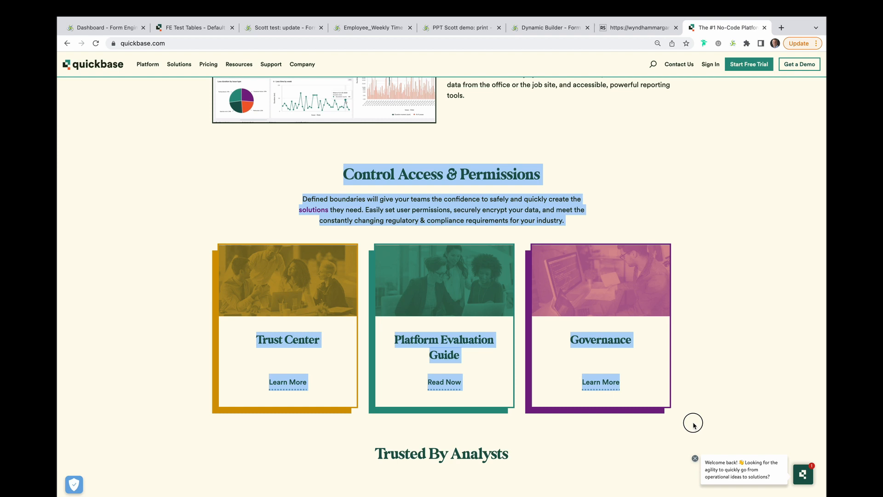
{"action": "mouse_move", "coordinate": [343, 104]}
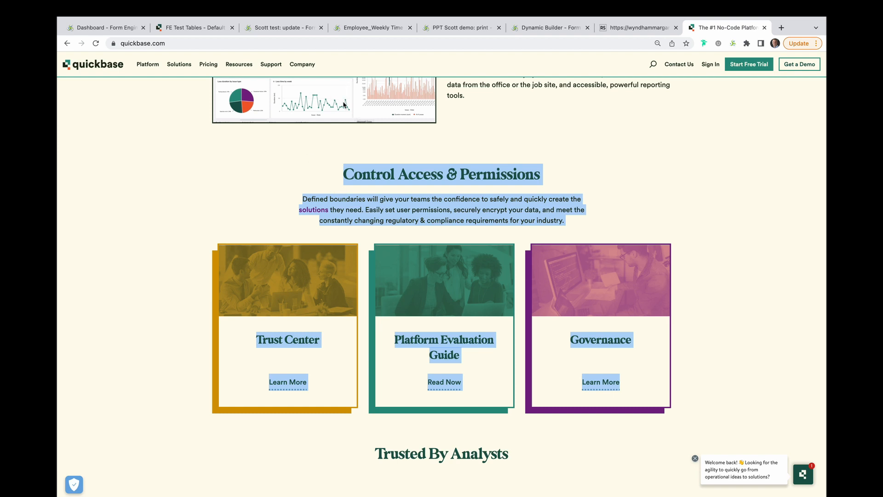
{"action": "left_click", "coordinate": [546, 27]}
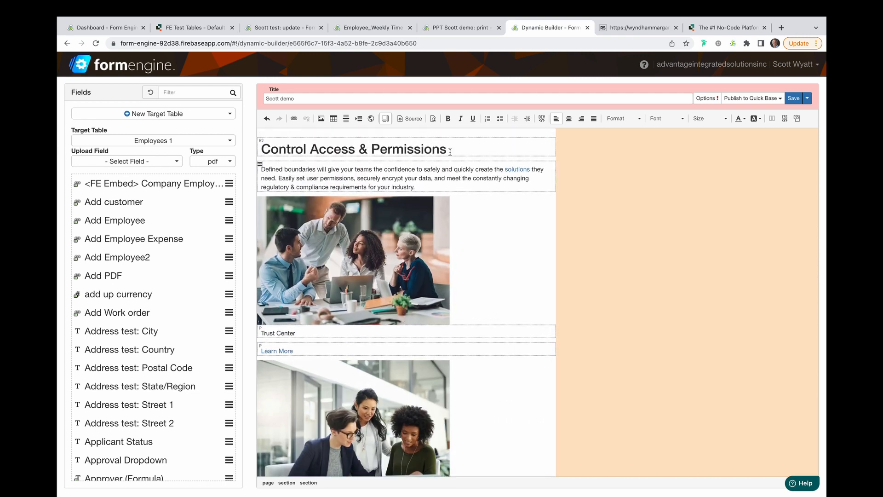
Step: Select the pasted Control Access & Permissions heading and save the Scott demo template
{"action": "triple_click", "coordinate": [353, 149]}
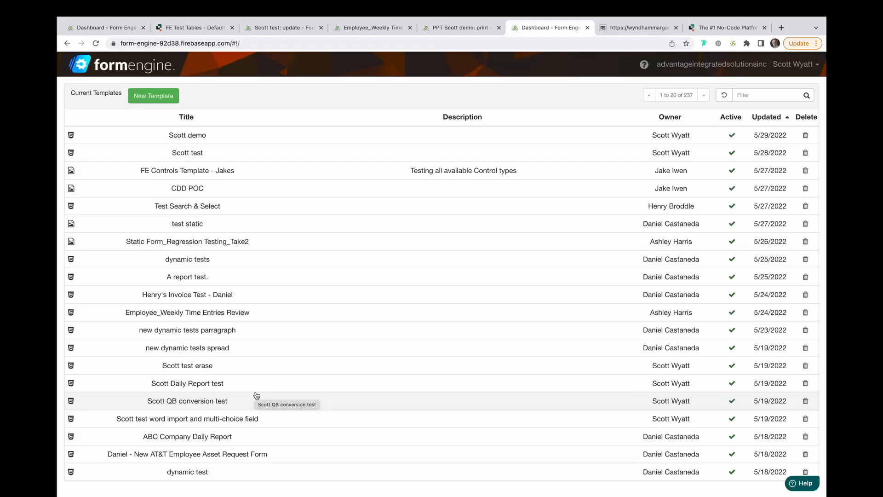
{"action": "mouse_move", "coordinate": [267, 316]}
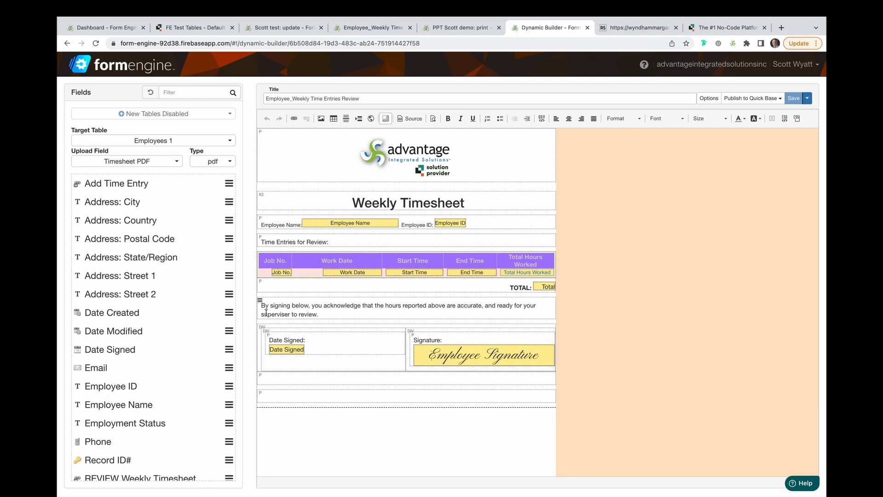
{"action": "left_click", "coordinate": [410, 119]}
{"action": "type", "text": "time"}
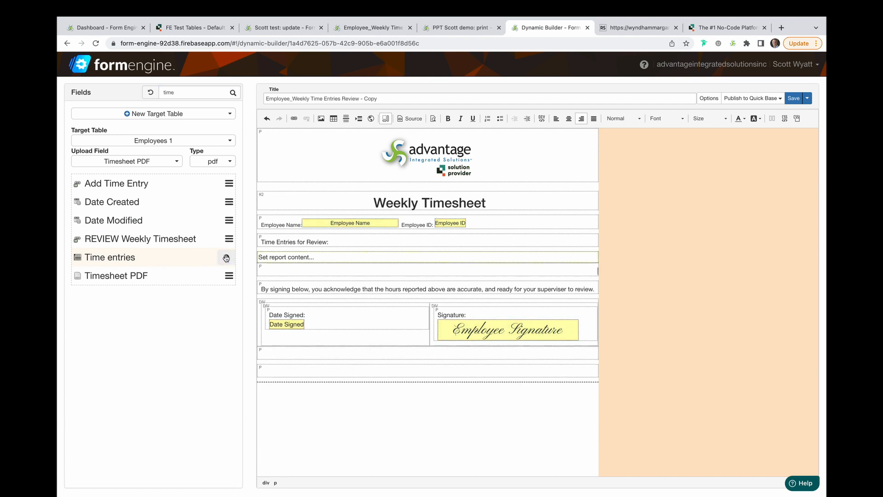
Step: Keep the Time entries report as Tabular and filter the Fields list by 'tota' for total hours
{"action": "left_click", "coordinate": [226, 259]}
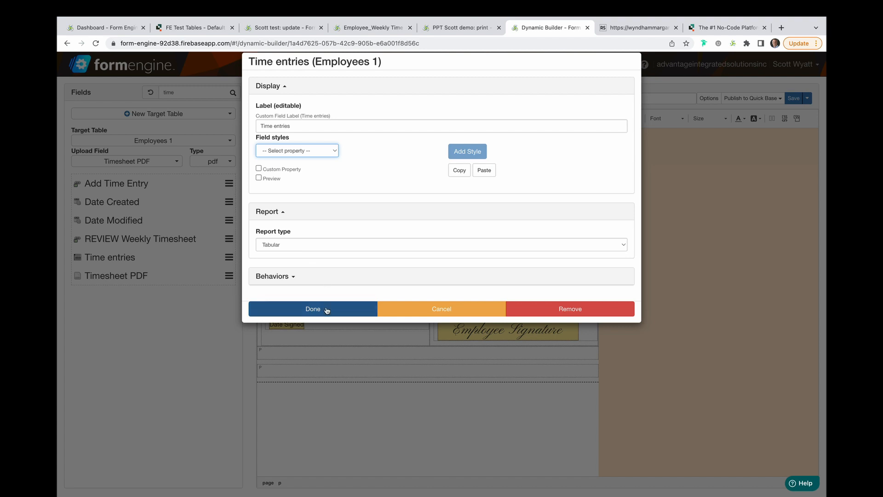
{"action": "left_click", "coordinate": [313, 310]}
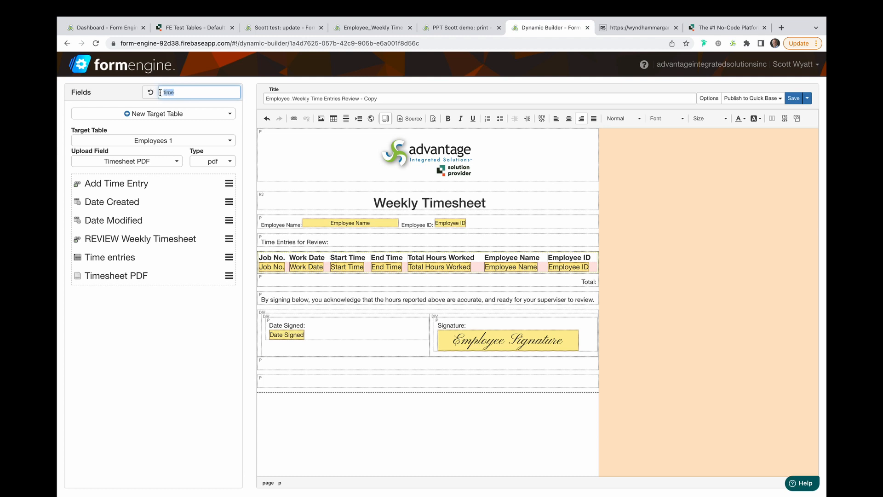
{"action": "type", "text": "tota"}
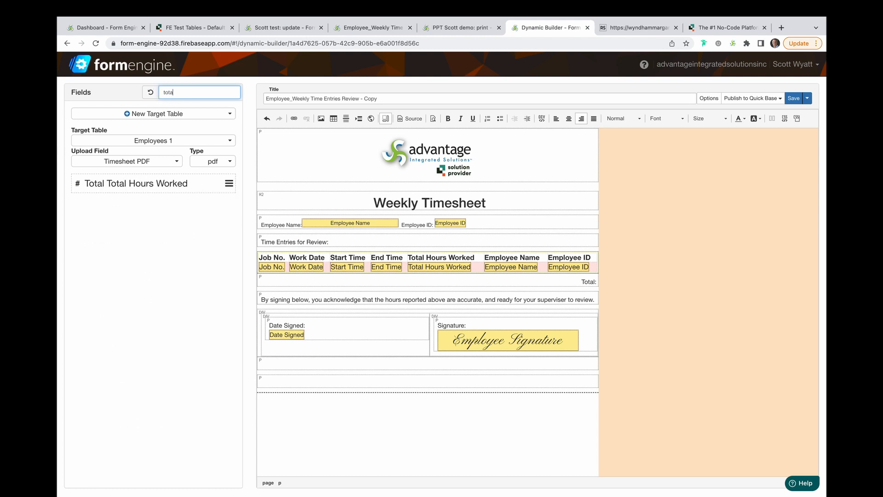